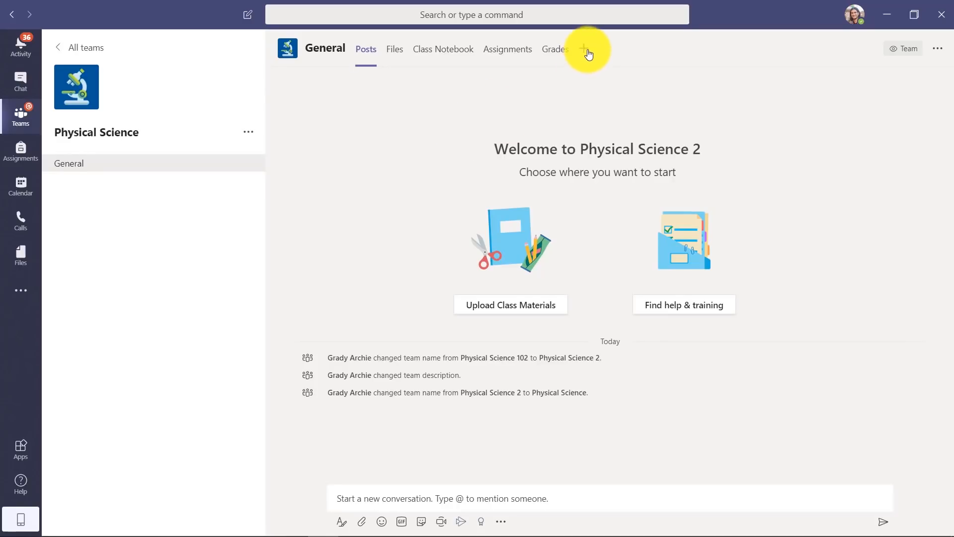
# - Search the tab gallery for 'insights', add the Insights app to the General channel and save the tab
pyautogui.click(583, 48)
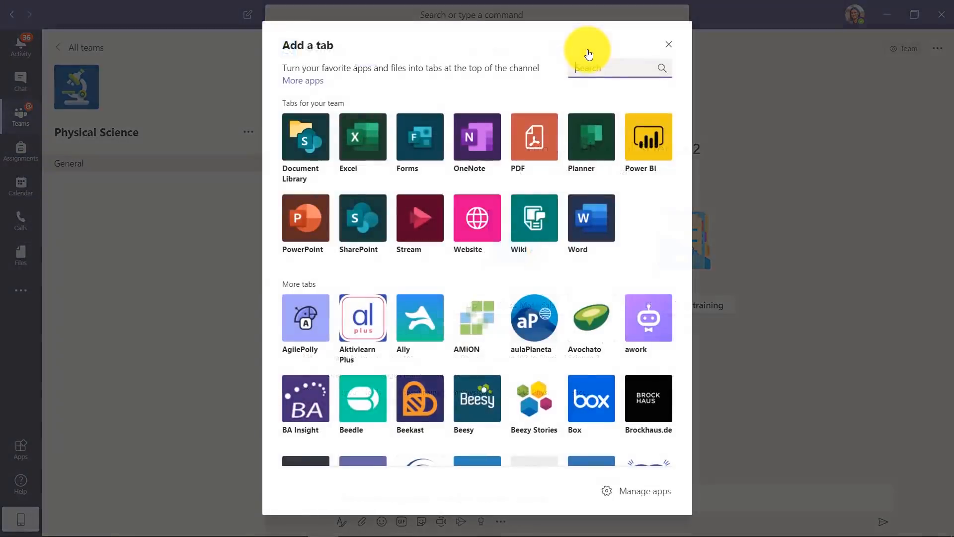
pyautogui.write('insig')
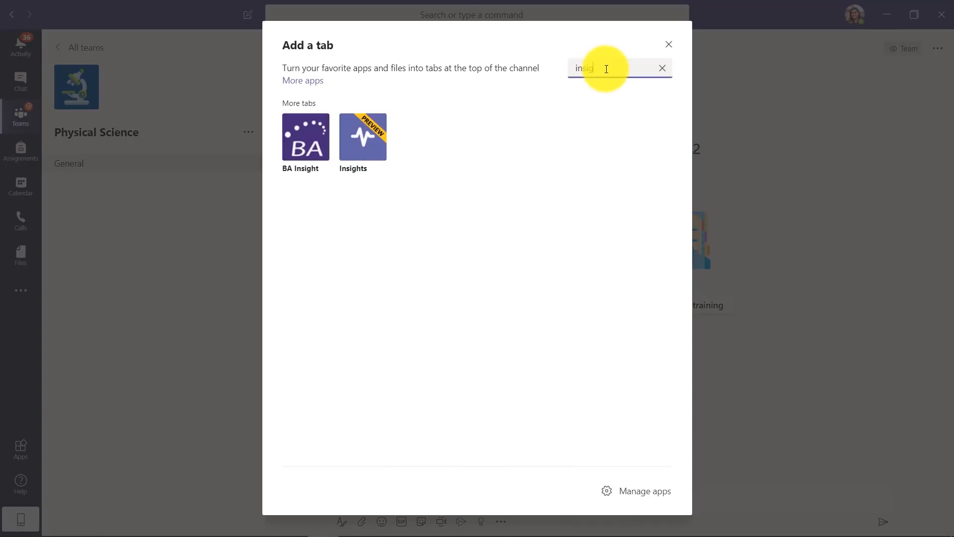
pyautogui.write('insights')
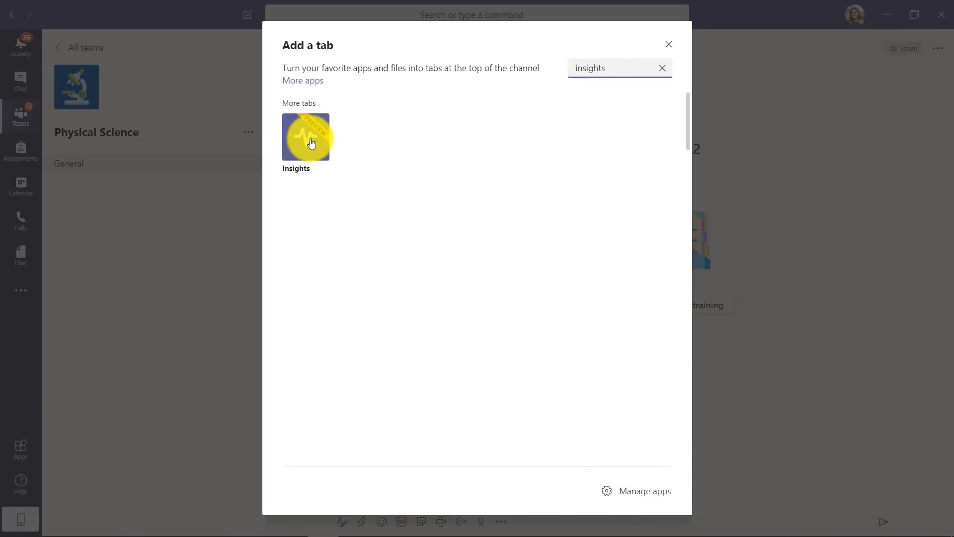
pyautogui.click(306, 136)
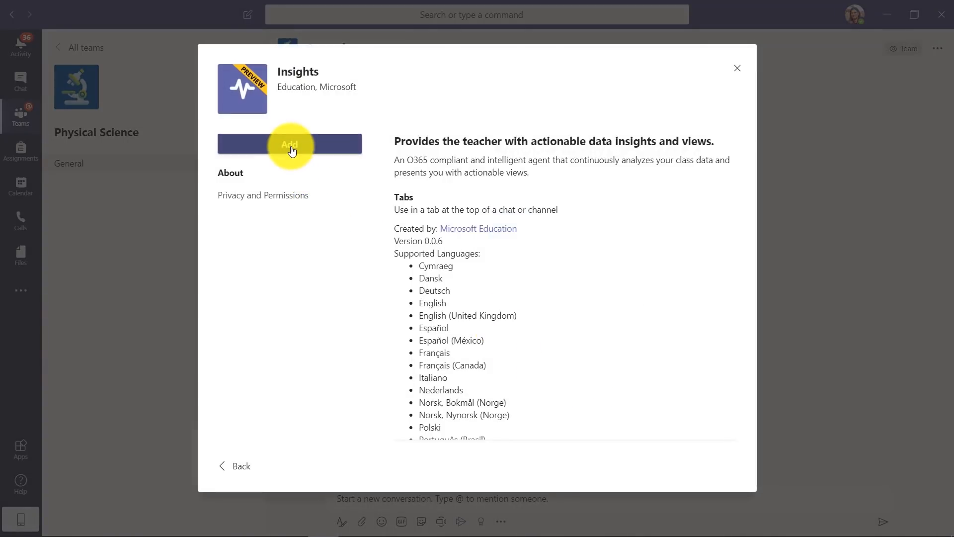
pyautogui.click(289, 143)
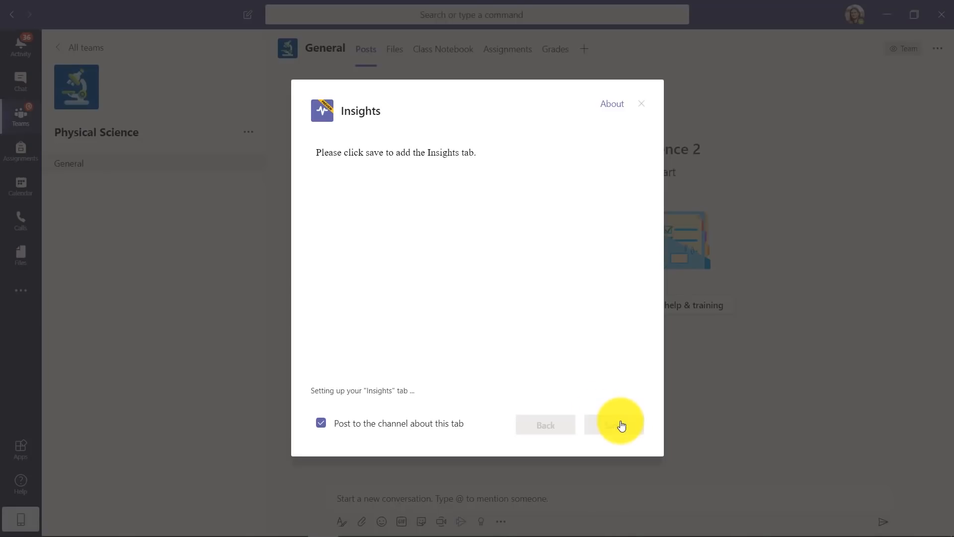
pyautogui.click(618, 425)
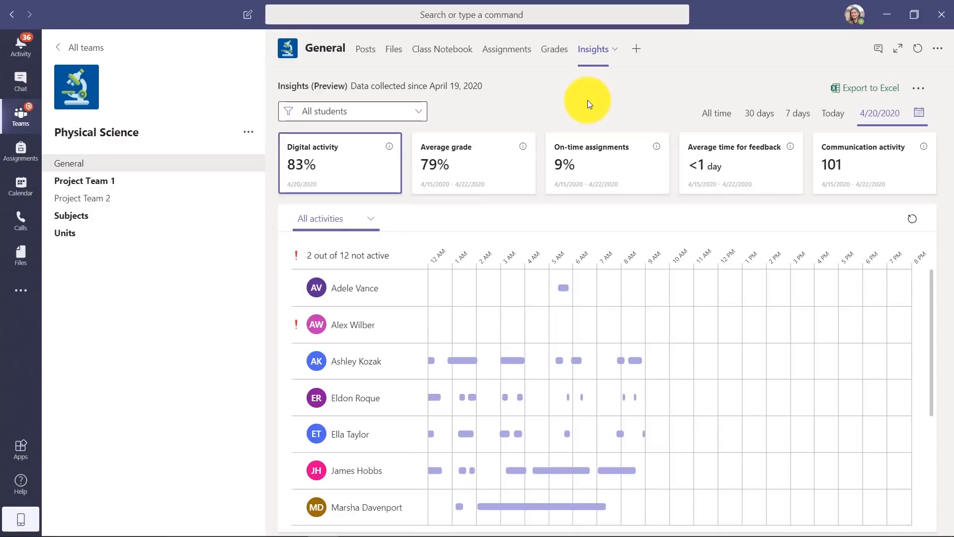
pyautogui.moveTo(221, 296)
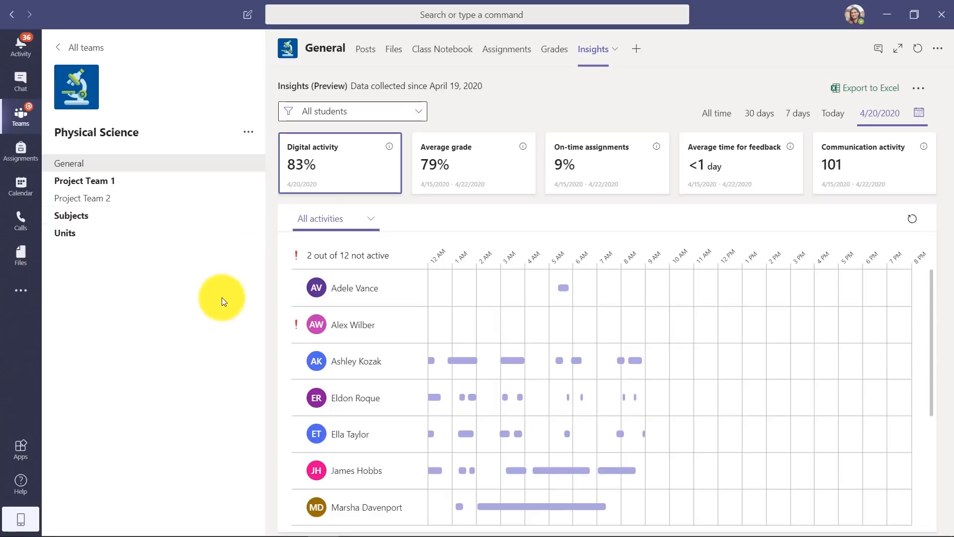
pyautogui.moveTo(201, 375)
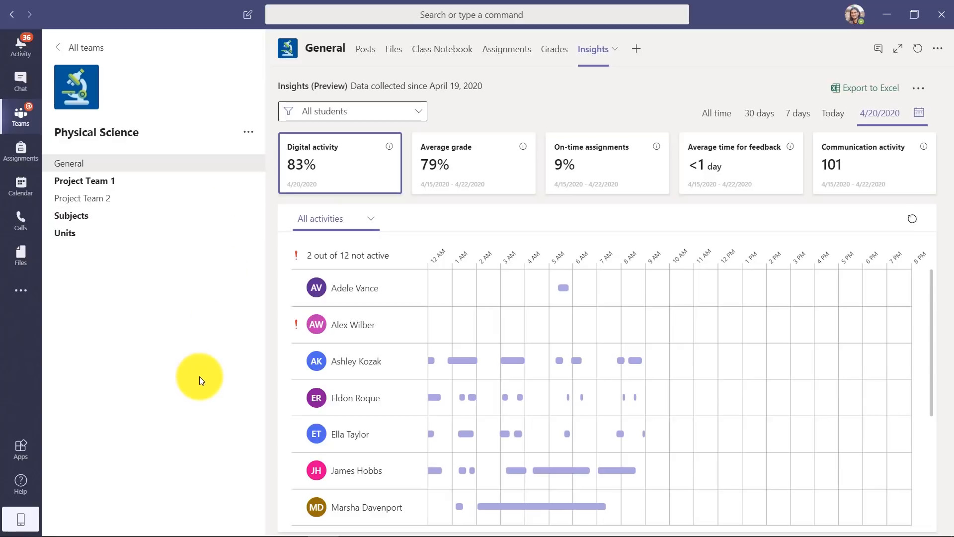
pyautogui.moveTo(481, 210)
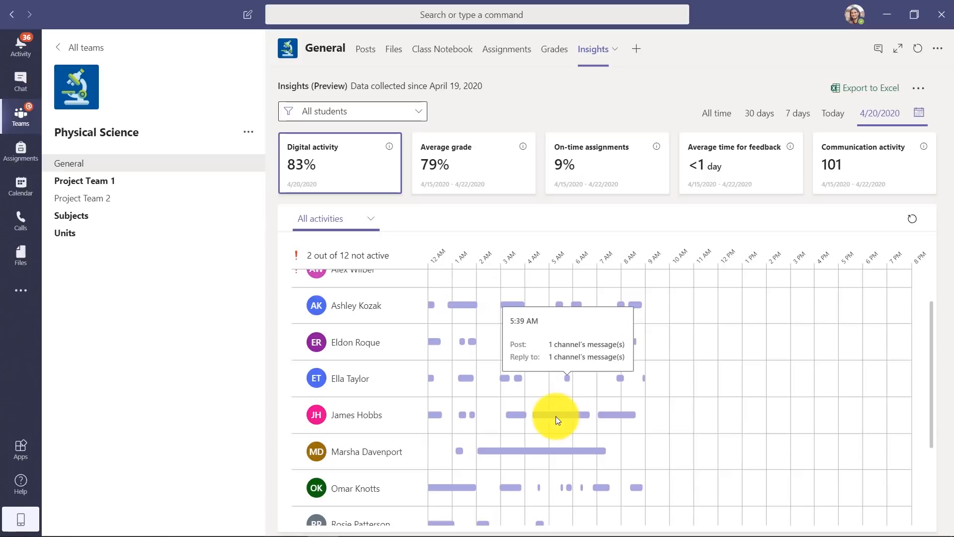
pyautogui.moveTo(509, 418)
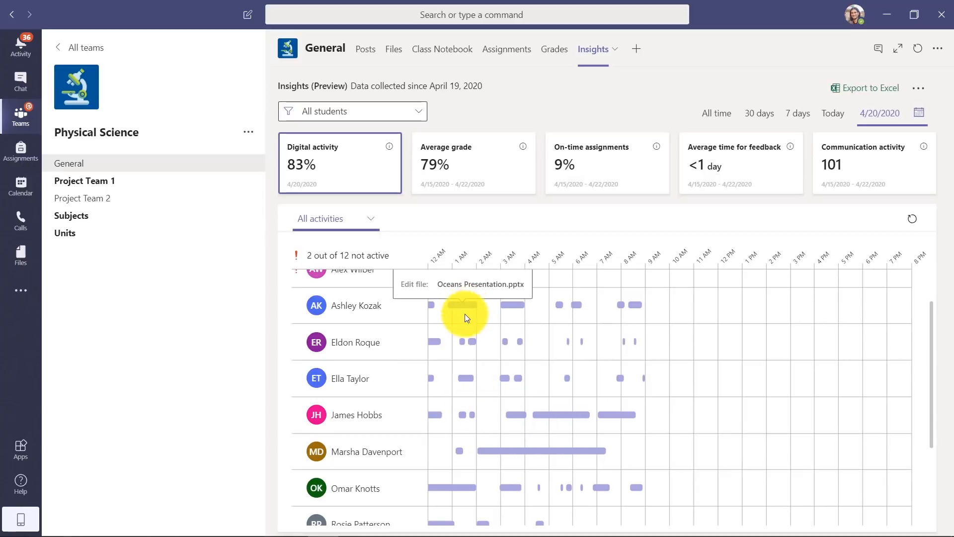
pyautogui.moveTo(632, 314)
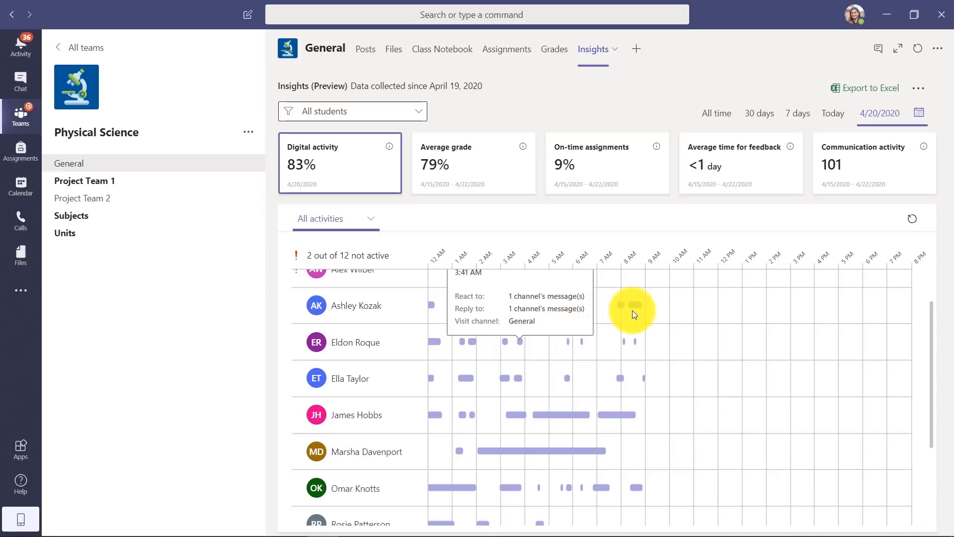
pyautogui.moveTo(610, 417)
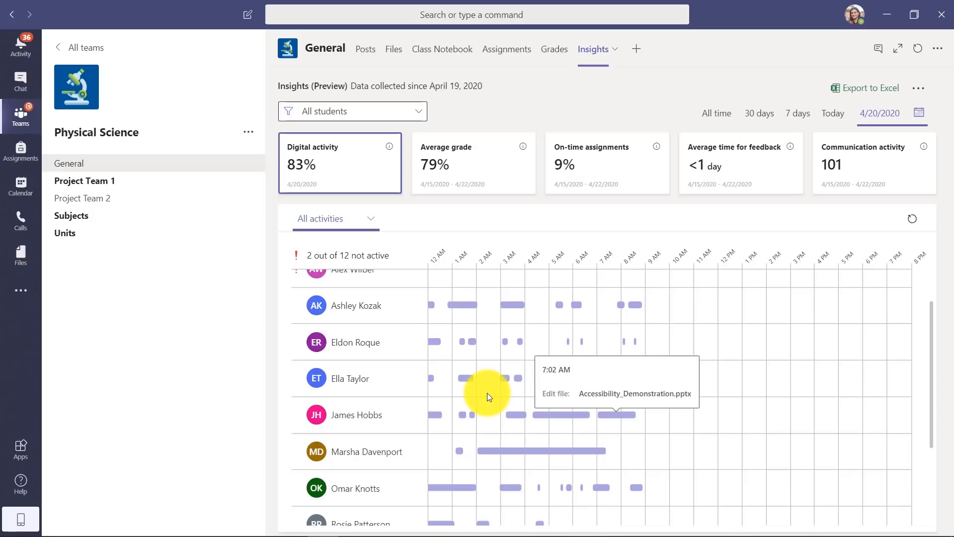
pyautogui.moveTo(472, 211)
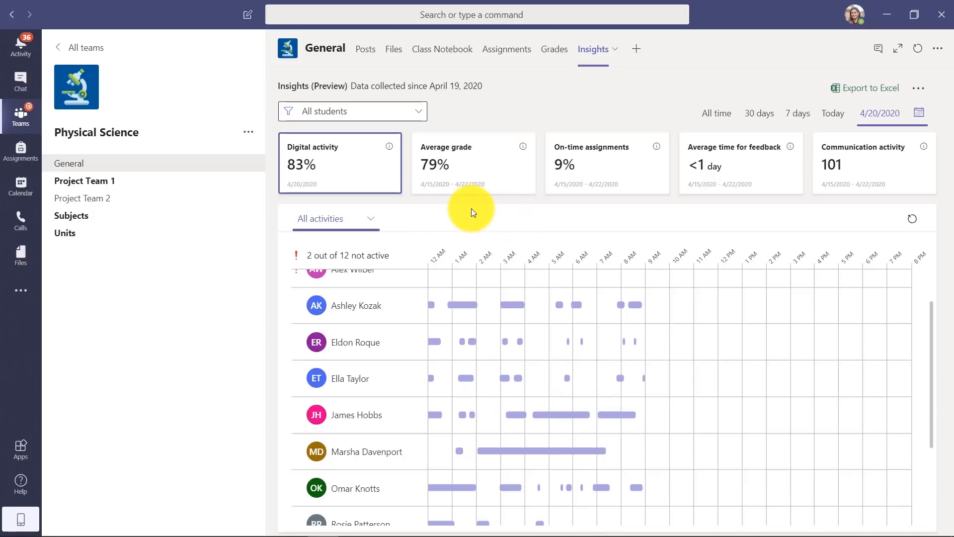
# - Select the Average grade card to view the class's grade analytics
pyautogui.click(455, 157)
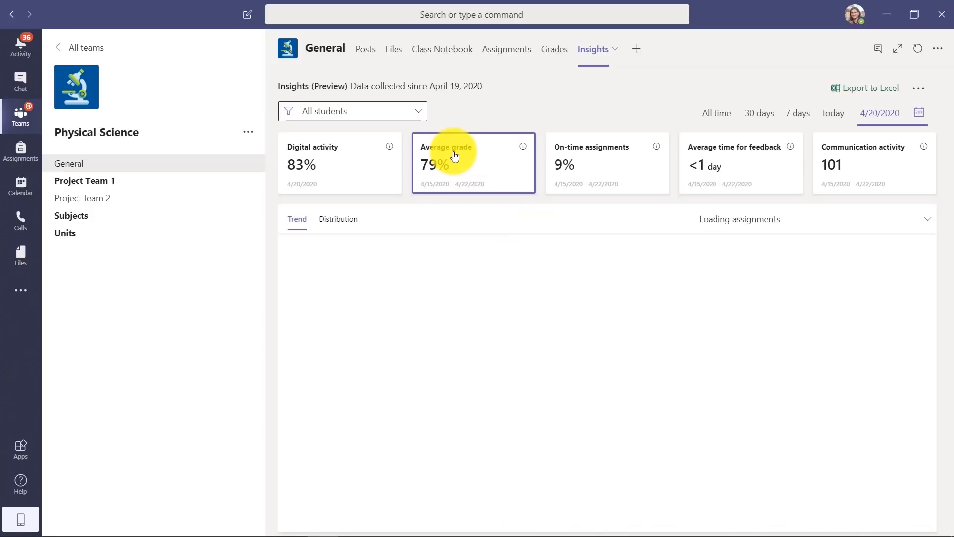
# - Review the average grade trend by assignment, then switch to the On-time assignments breakdown
pyautogui.click(455, 156)
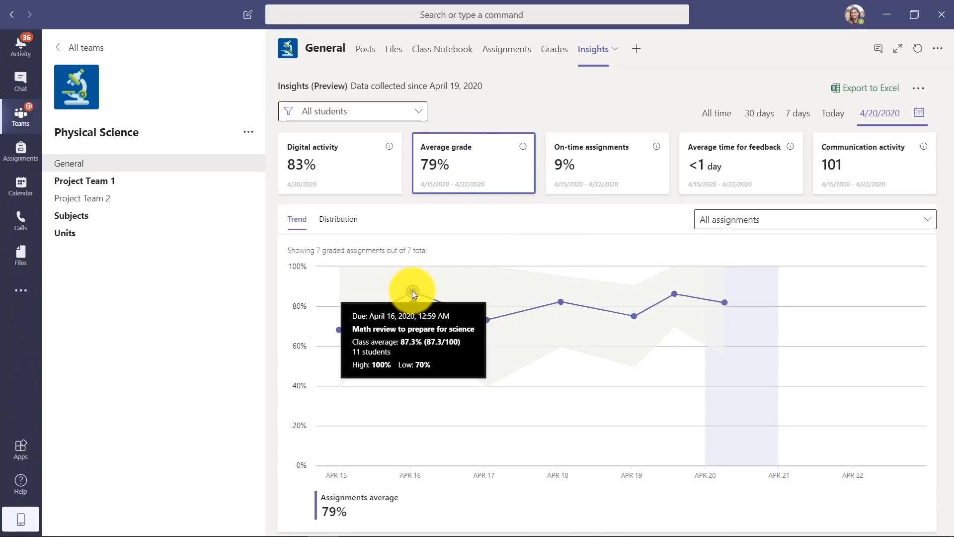
pyautogui.moveTo(485, 324)
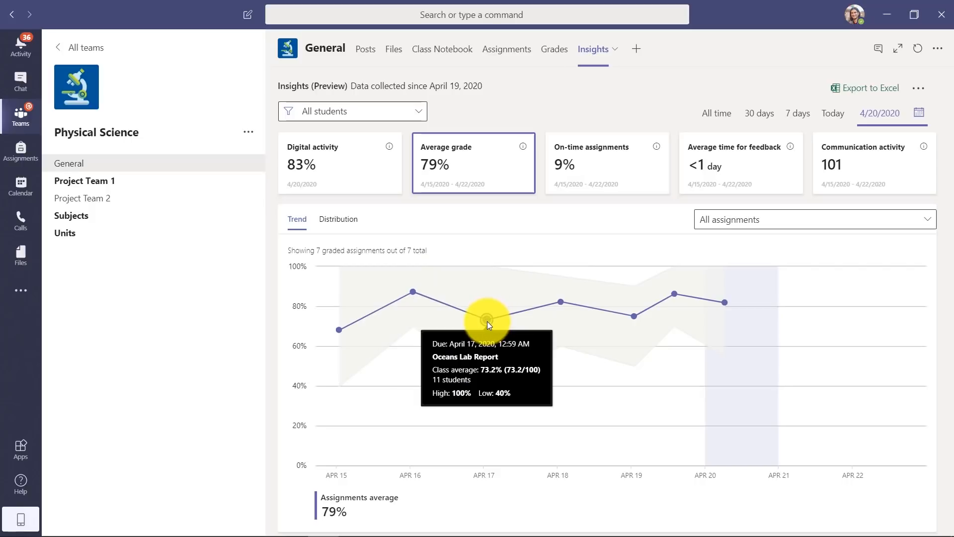
pyautogui.moveTo(561, 305)
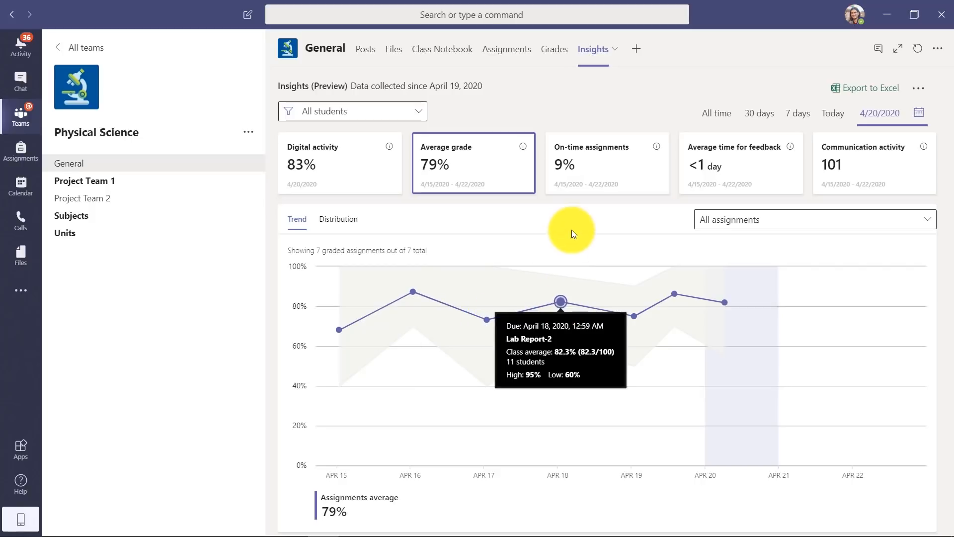
pyautogui.click(607, 159)
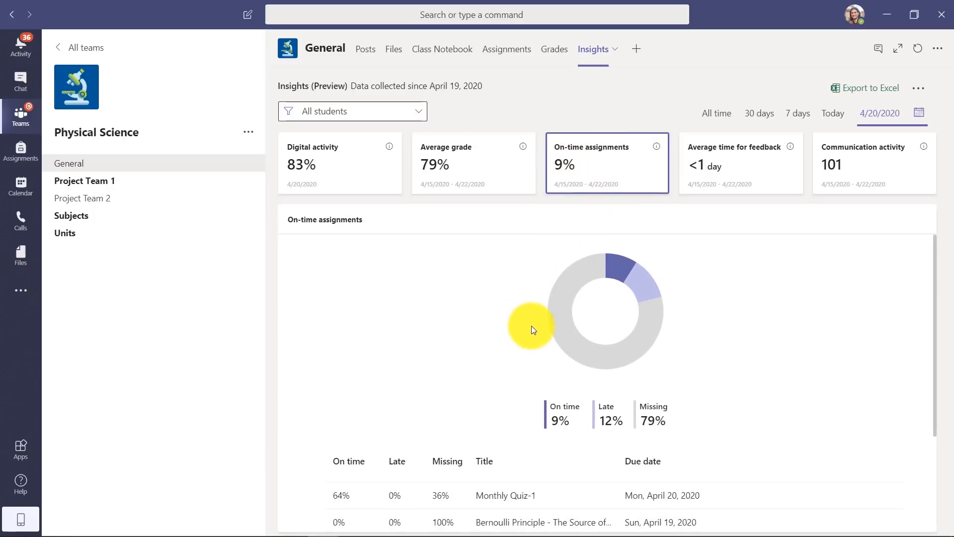
pyautogui.moveTo(611, 301)
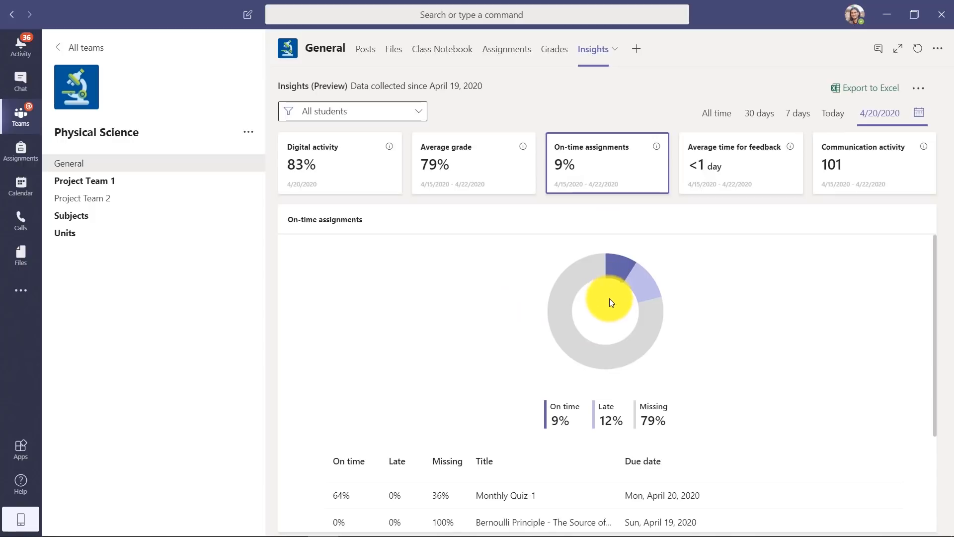
pyautogui.moveTo(735, 215)
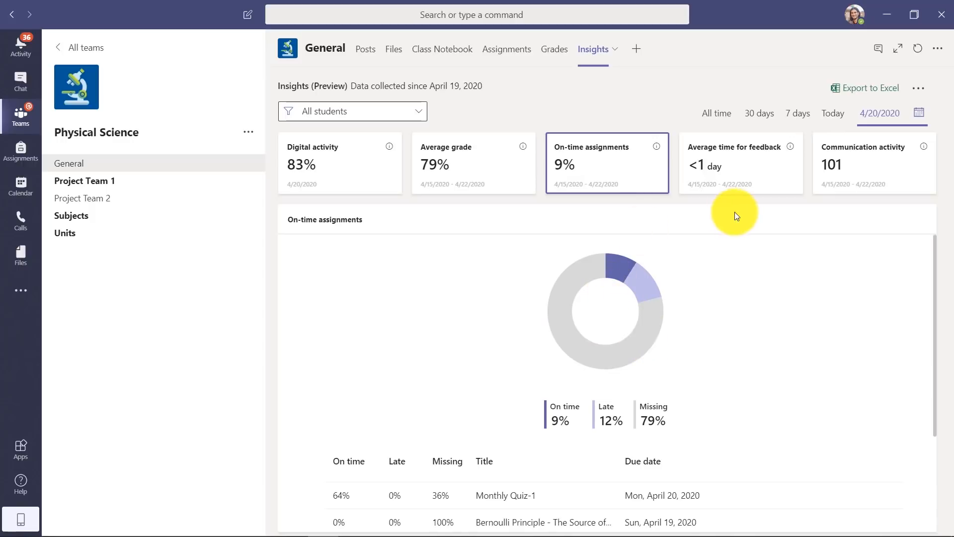
# - View the Average time for feedback chart, then switch to Communication activity
pyautogui.click(737, 168)
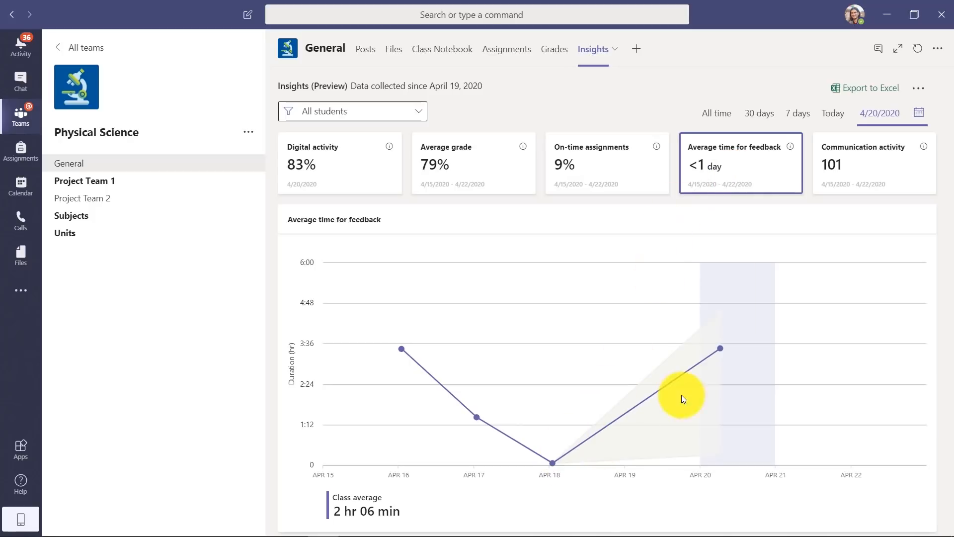
pyautogui.moveTo(720, 348)
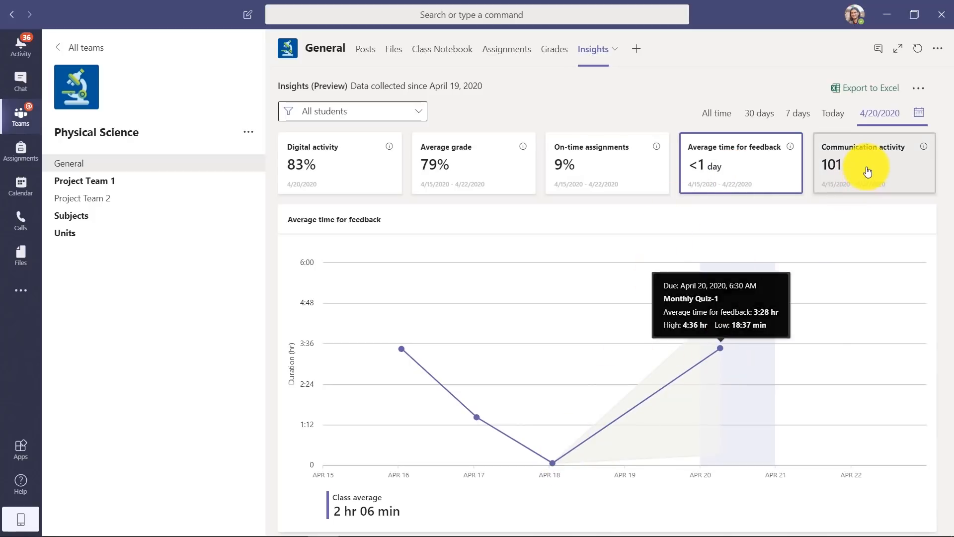
pyautogui.click(869, 169)
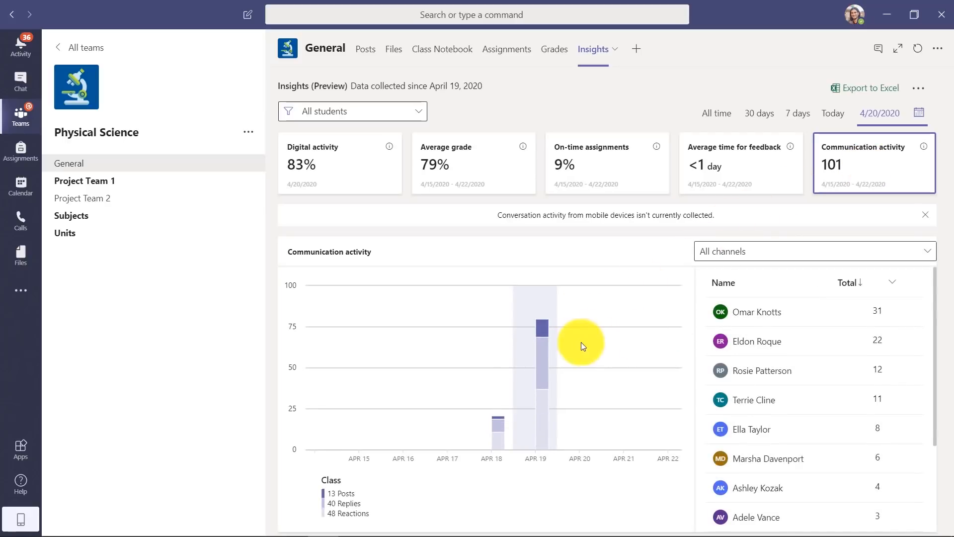
pyautogui.moveTo(543, 328)
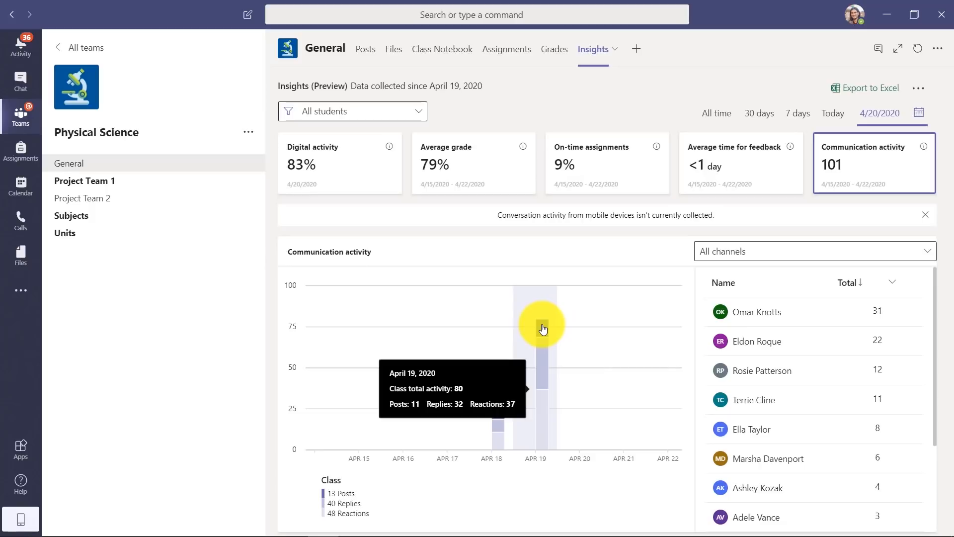
pyautogui.moveTo(791, 315)
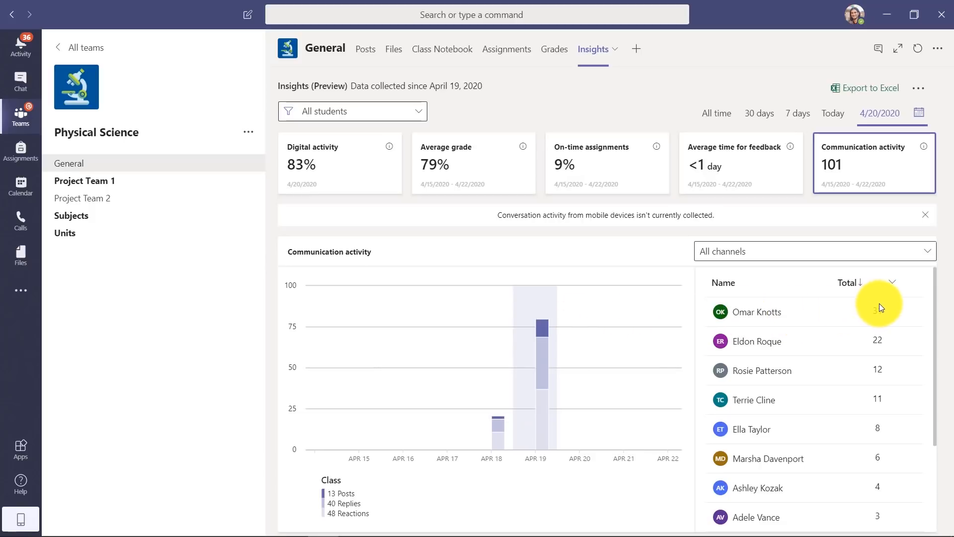
pyautogui.moveTo(713, 334)
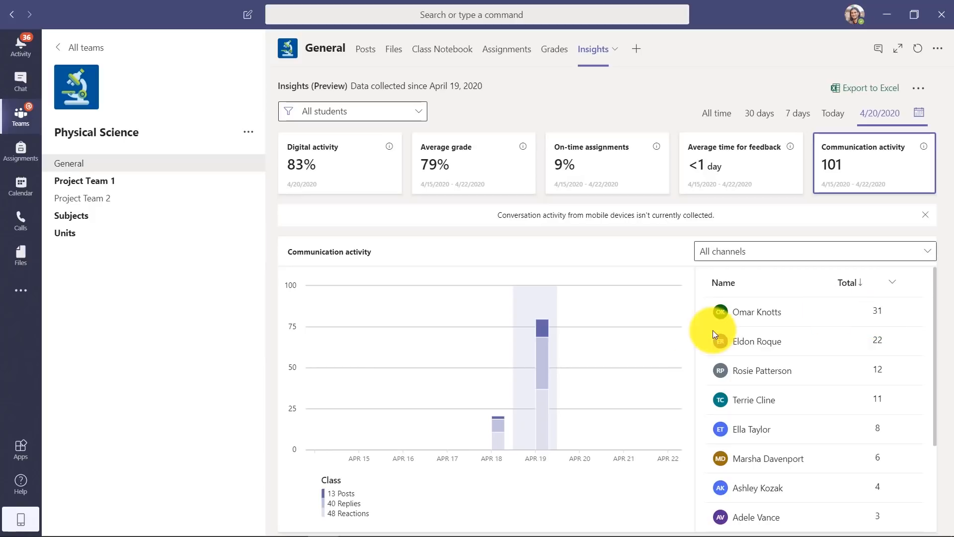
pyautogui.moveTo(754, 320)
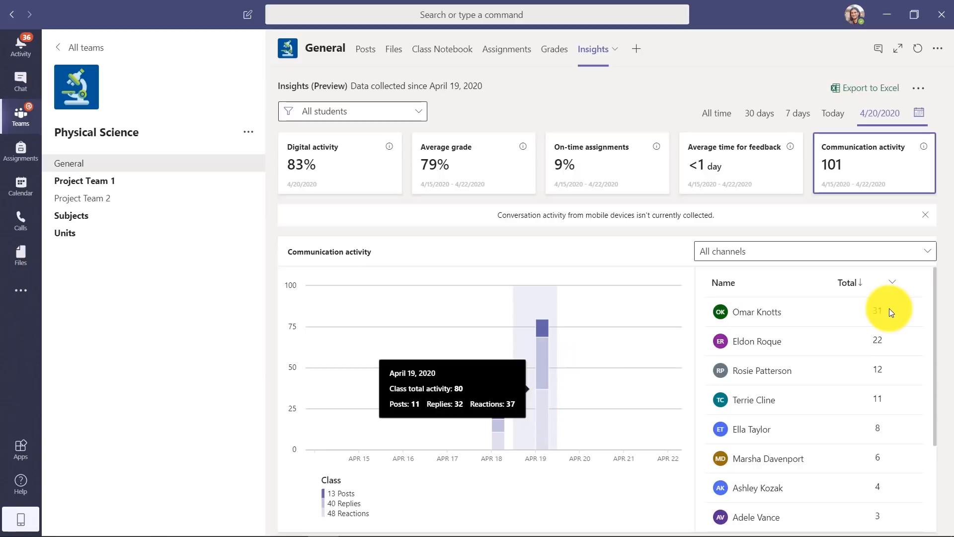
# - Review per-student posts, replies and reactions, then bring up the student filter list
pyautogui.click(815, 250)
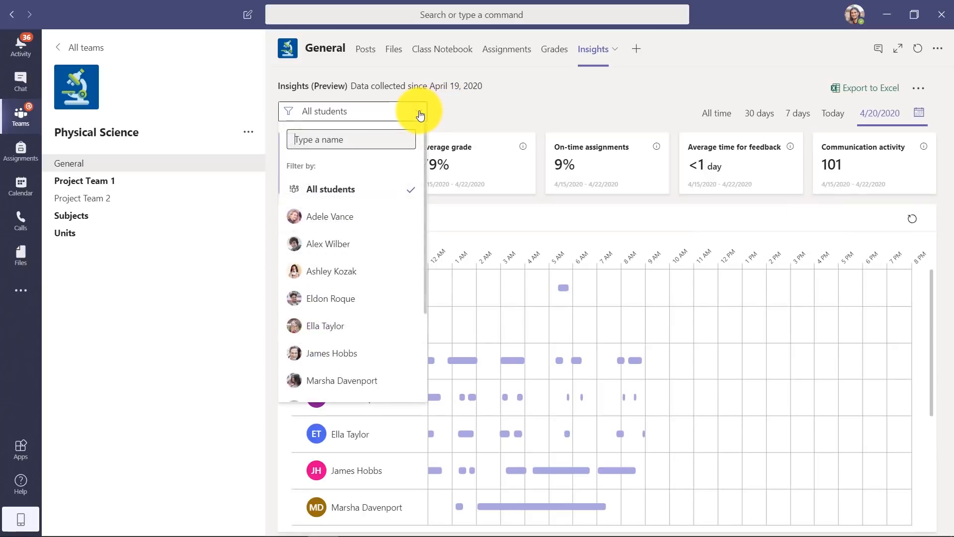
pyautogui.click(325, 325)
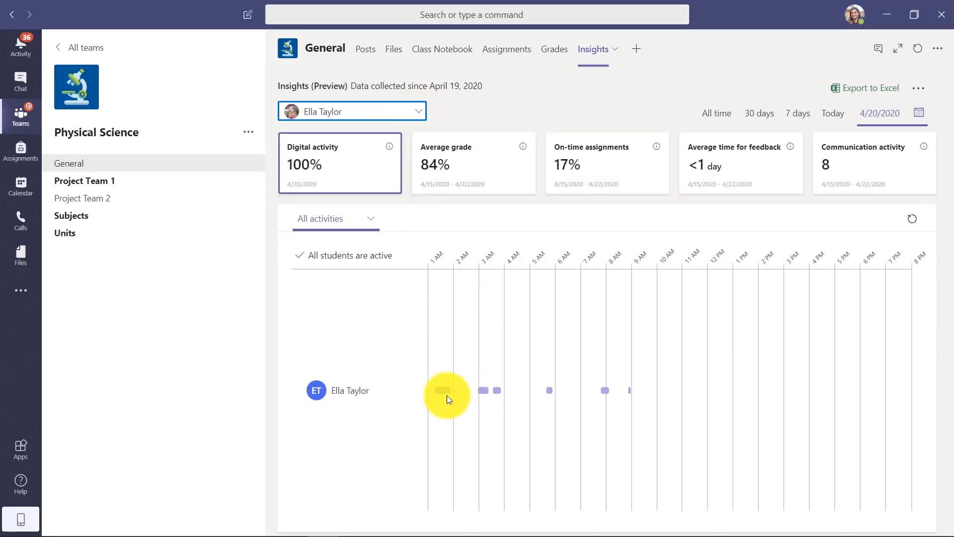
pyautogui.moveTo(484, 394)
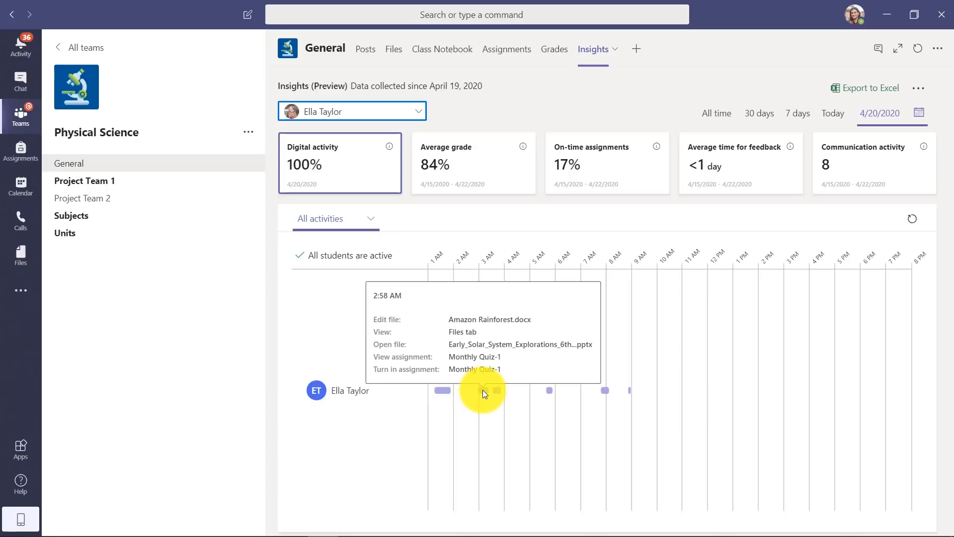
pyautogui.moveTo(451, 375)
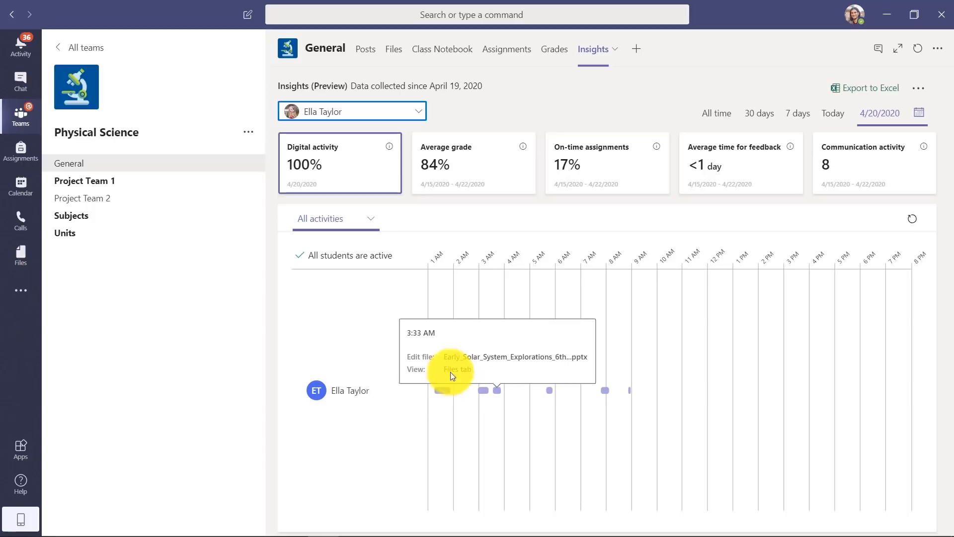
pyautogui.moveTo(370, 224)
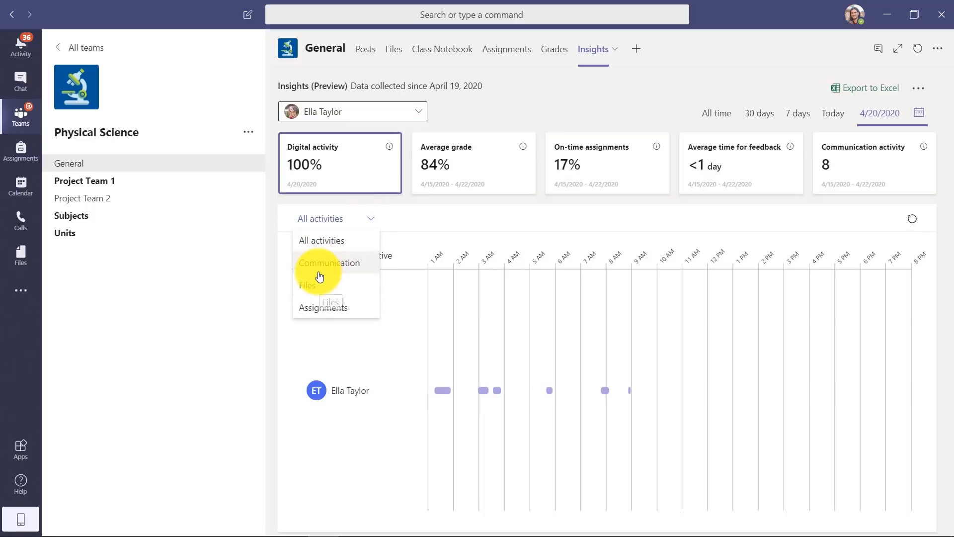
pyautogui.click(483, 179)
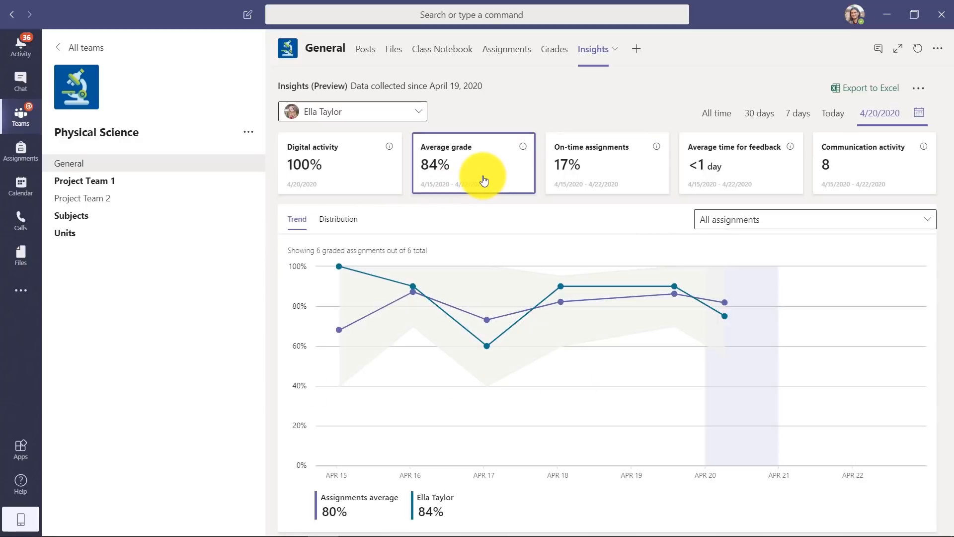
pyautogui.click(607, 164)
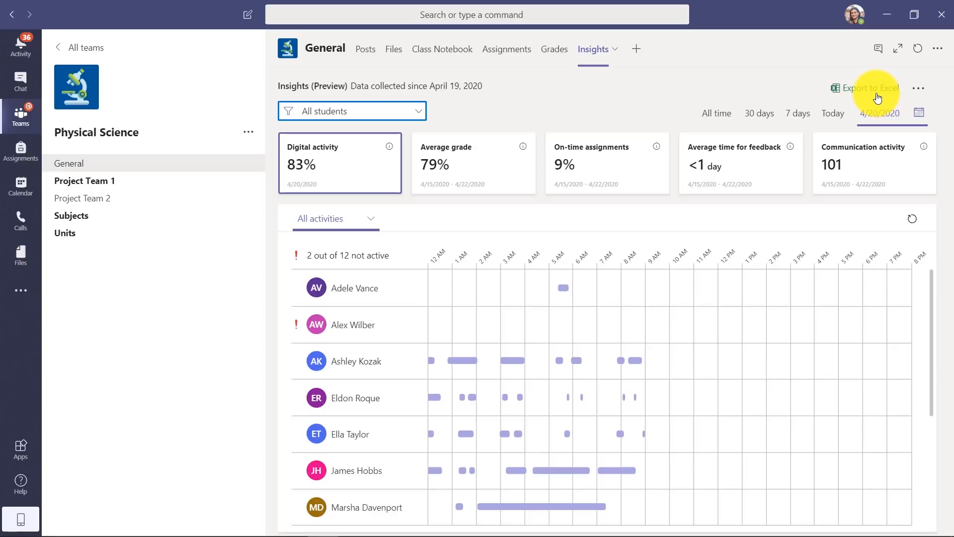
pyautogui.moveTo(495, 80)
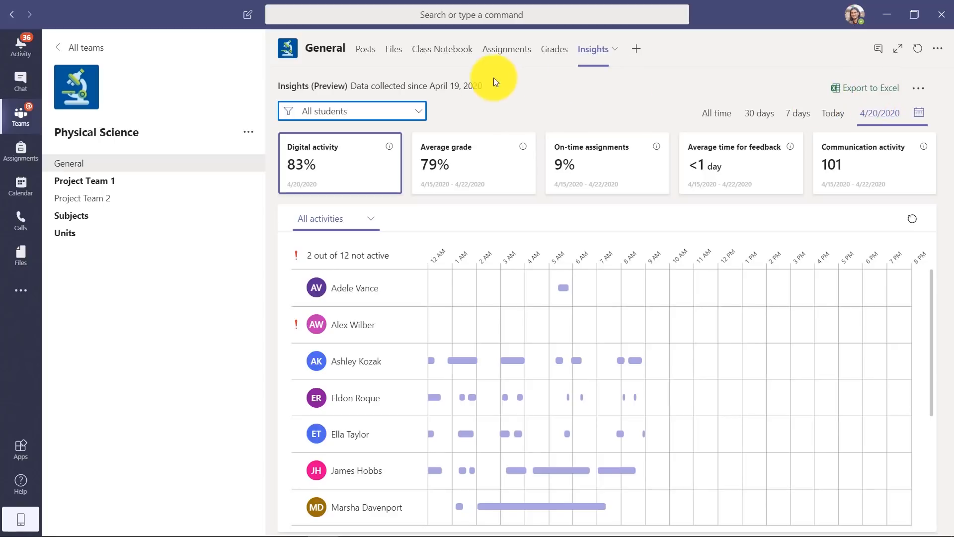
pyautogui.moveTo(316, 222)
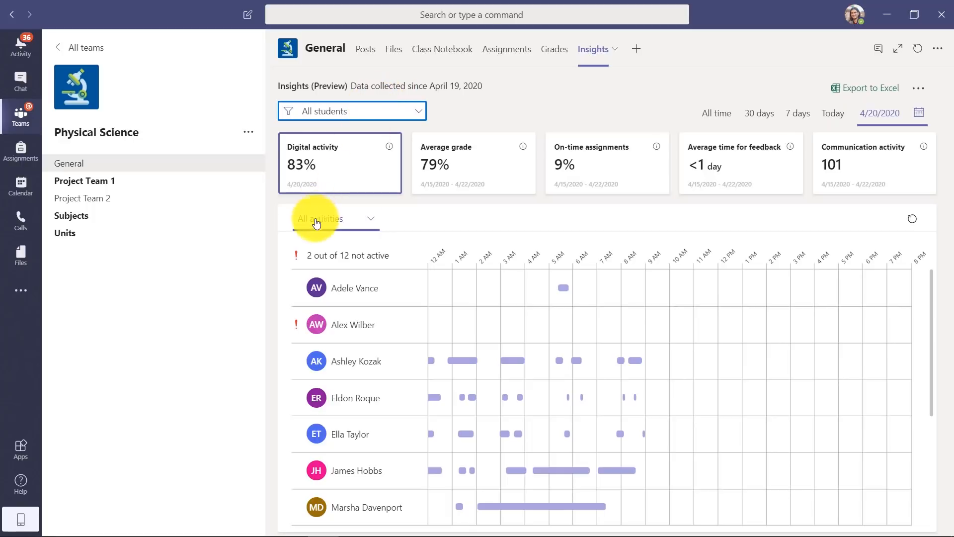
pyautogui.moveTo(801, 120)
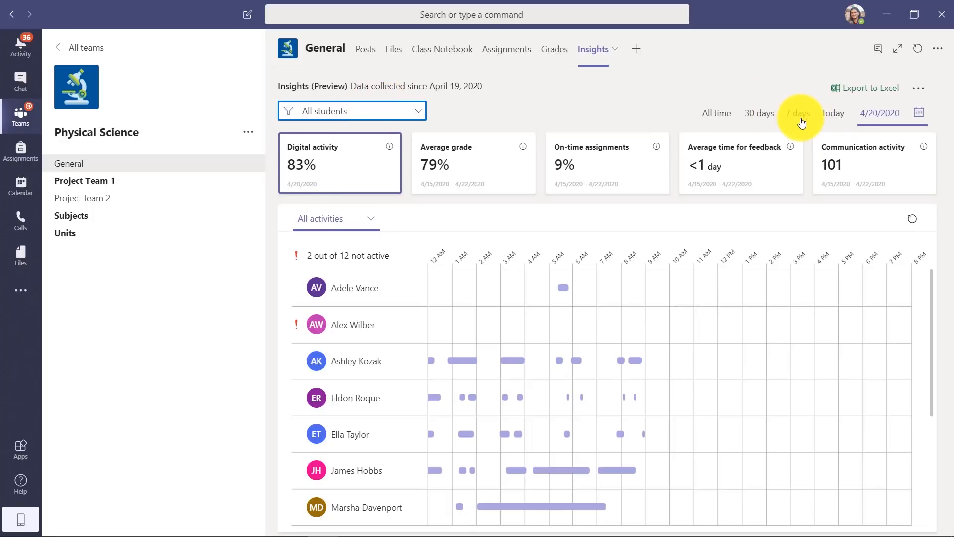
pyautogui.moveTo(554, 256)
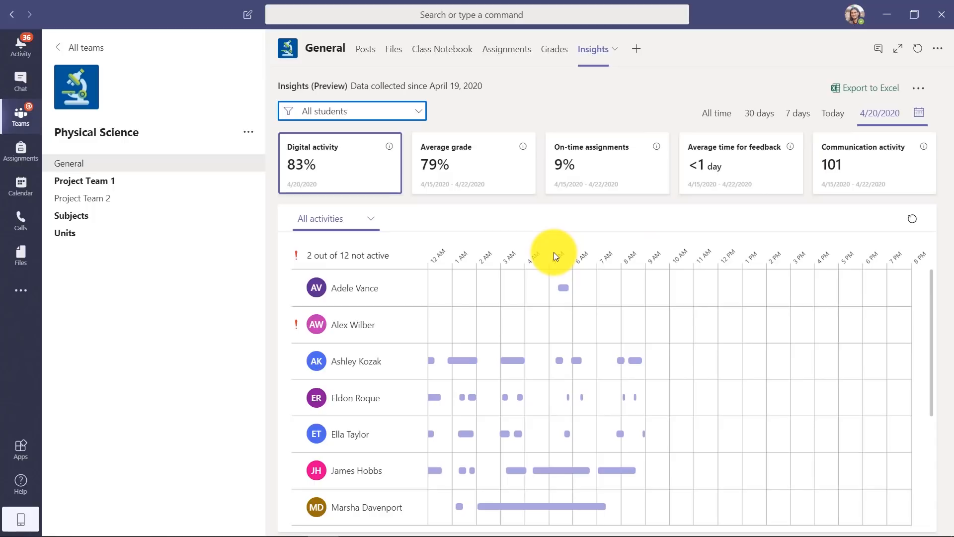